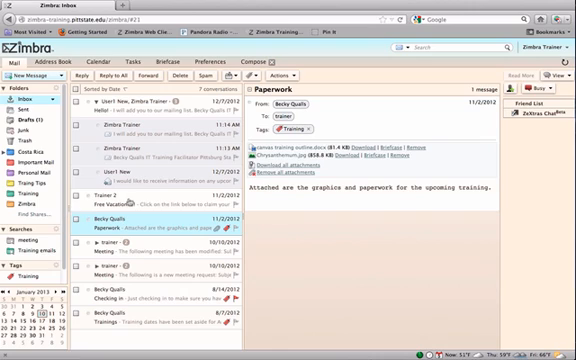
Select Trainer 2's 'Free Vacation!!!!' message in the Inbox message list.
{"action": "left_click", "coordinate": [160, 201]}
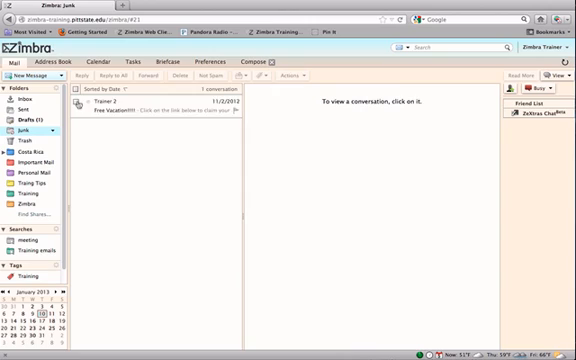
Select the 'Free Vacation!!!!' message from Trainer 2 in the Junk folder.
{"action": "left_click", "coordinate": [160, 105]}
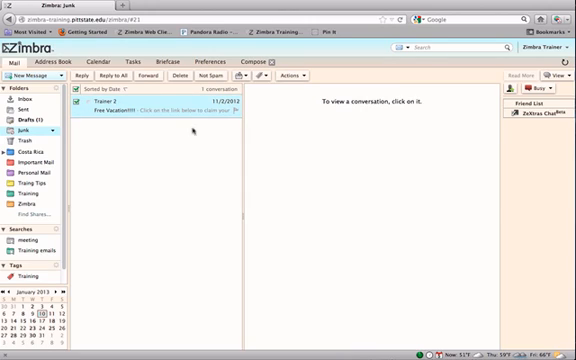